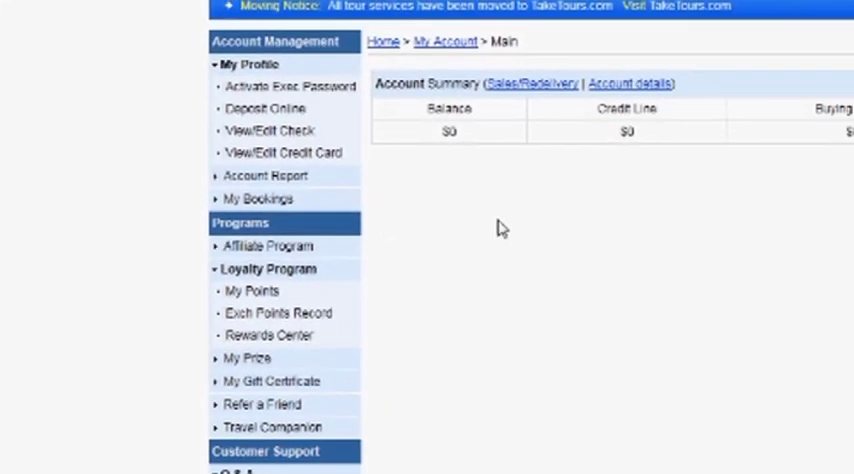
Reach the Add Guest Bookings form from My Bookings' empty bookings list.
left_click(258, 198)
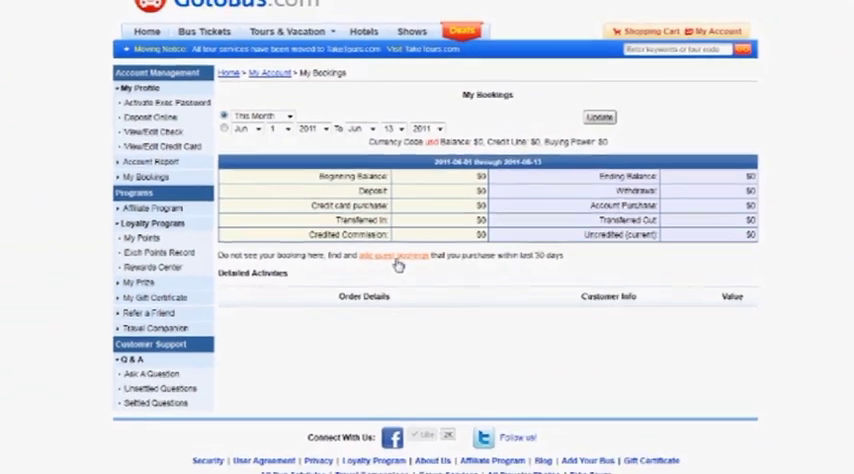
left_click(386, 256)
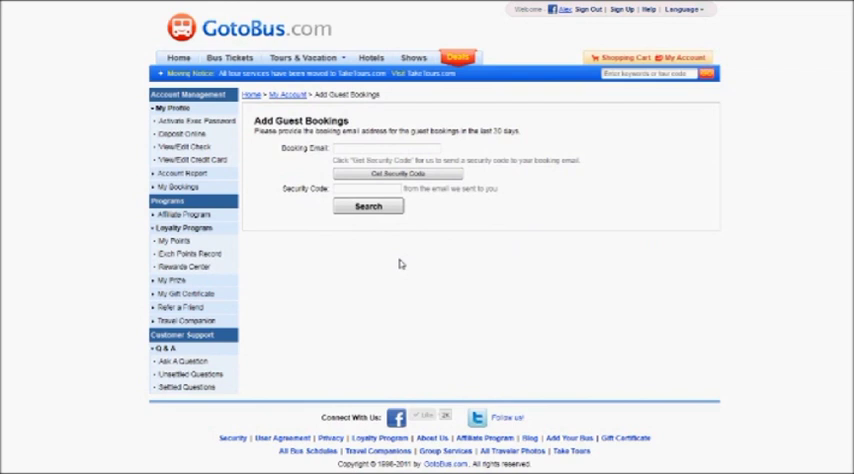
Enter the booking email and have a security code sent to it.
left_click(390, 148)
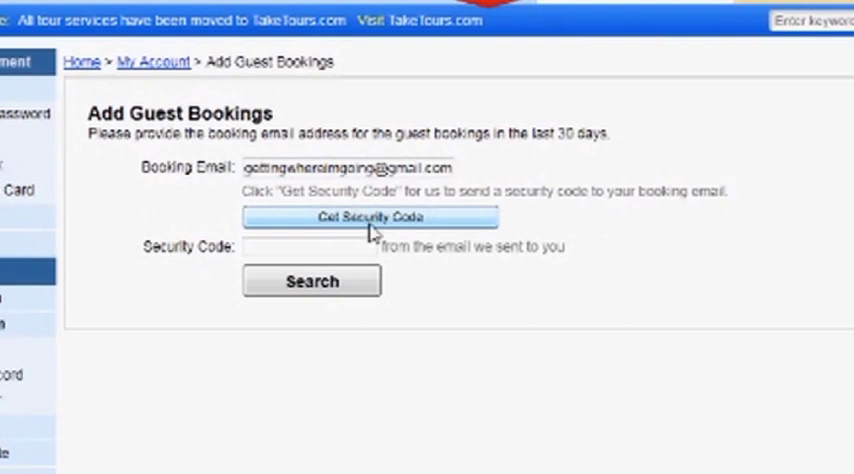
left_click(370, 216)
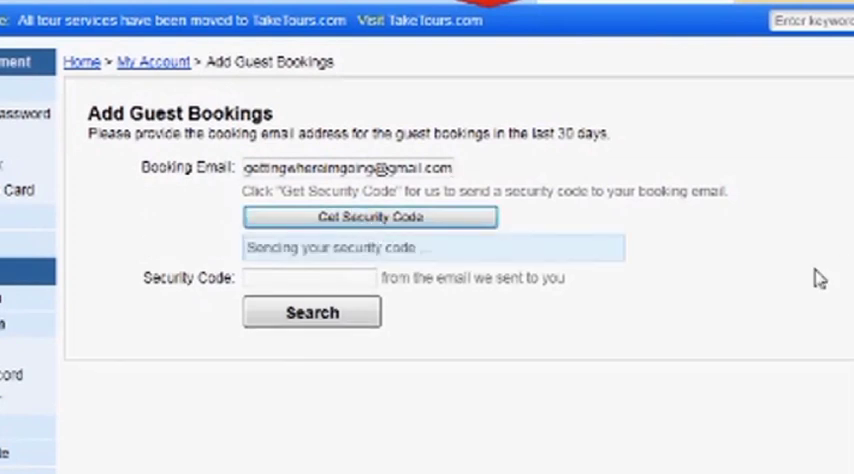
left_click(370, 216)
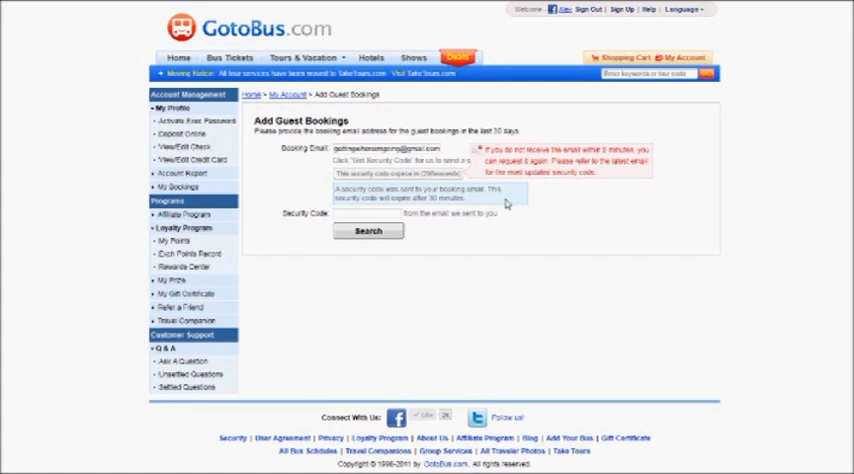
mouse_move(304, 188)
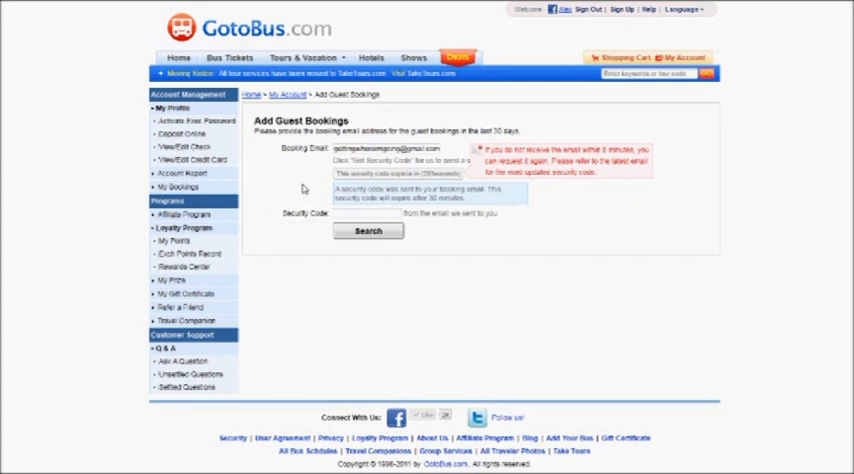
mouse_move(304, 188)
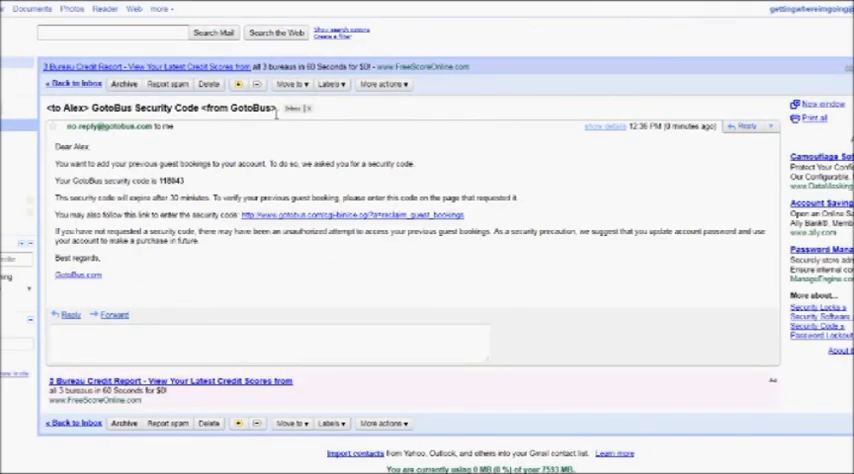
Select the security code in the GotoBus Security Code email for copying.
double_click(170, 180)
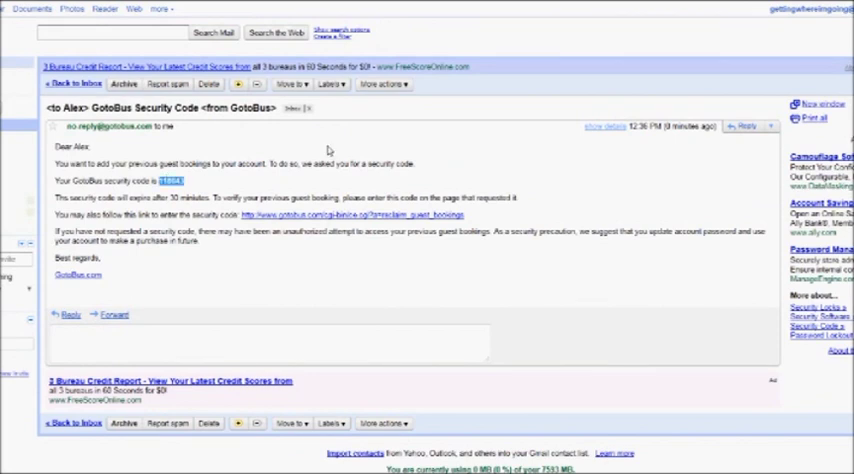
mouse_move(438, 144)
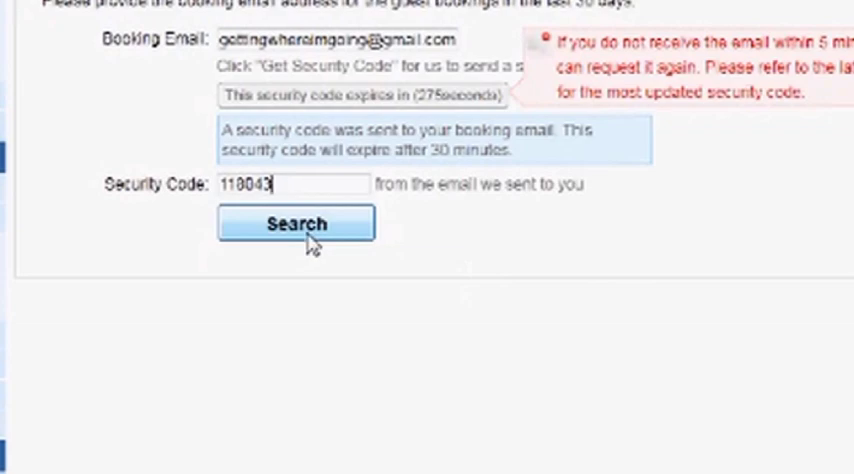
Search guest orders with the emailed code, finding the Hartford to New York order.
left_click(294, 222)
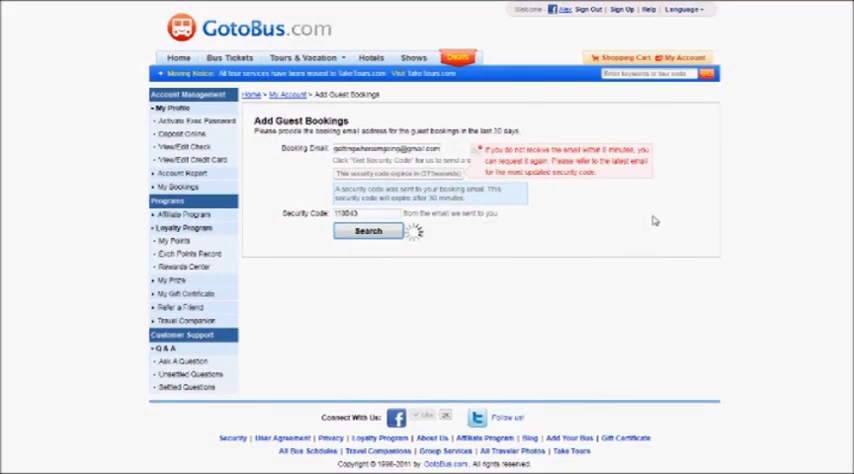
left_click(368, 232)
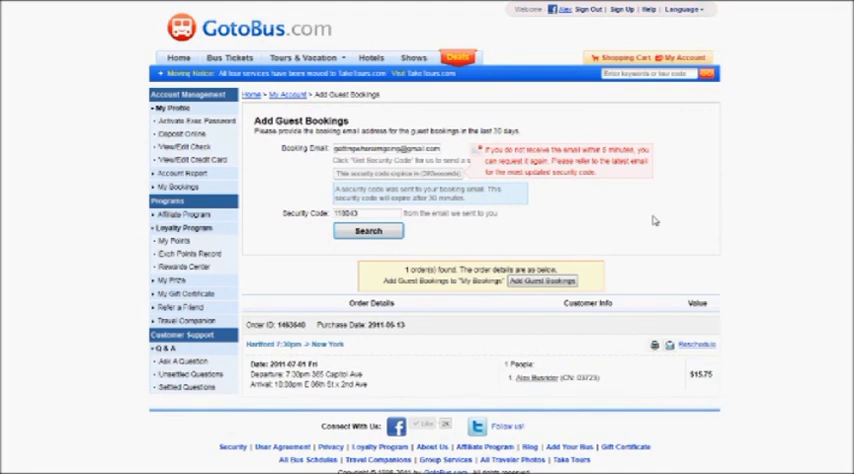
mouse_move(502, 340)
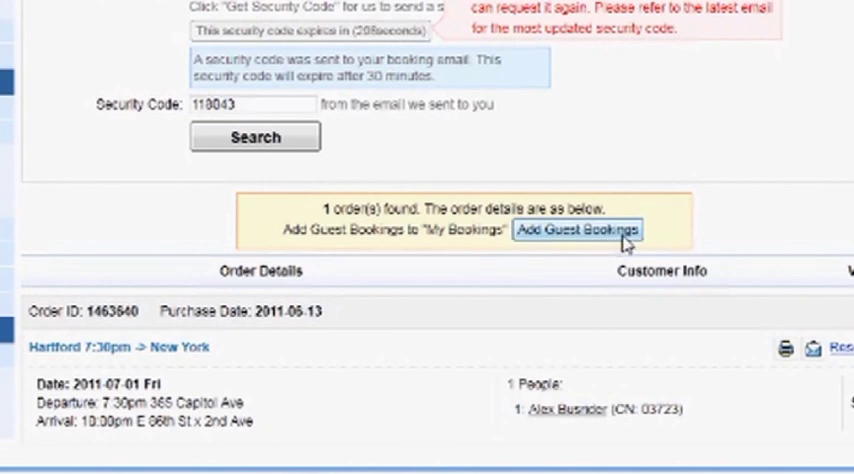
Add the found Hartford to New York order to the account's bookings.
left_click(576, 228)
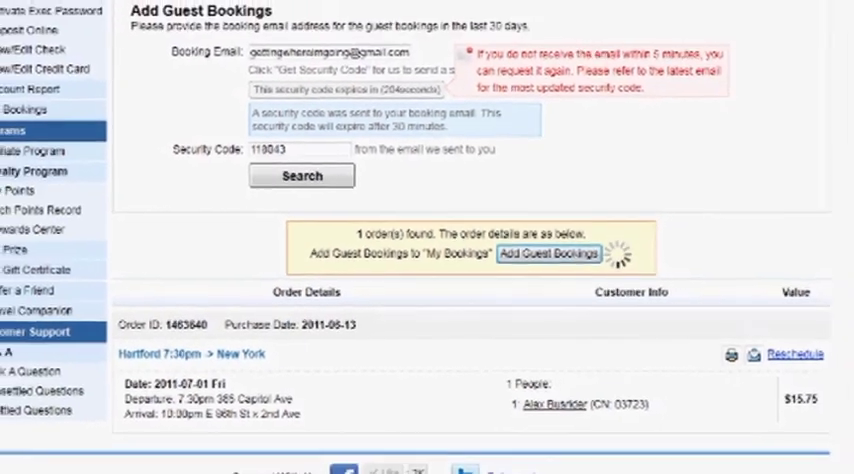
left_click(548, 252)
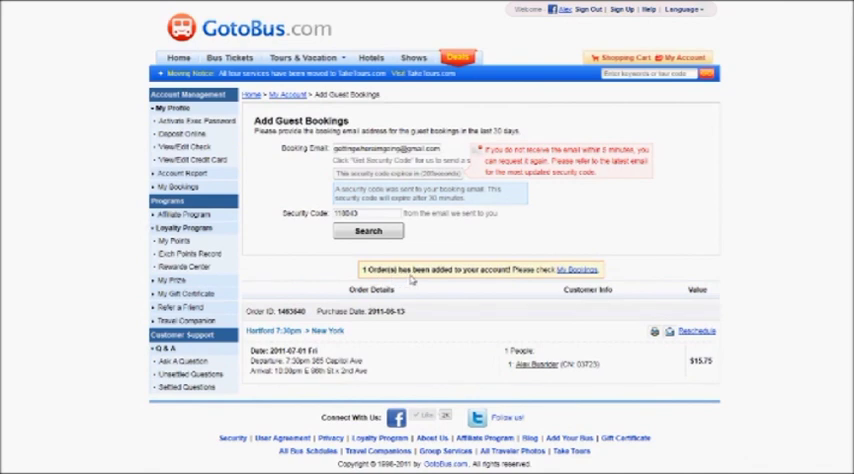
mouse_move(576, 288)
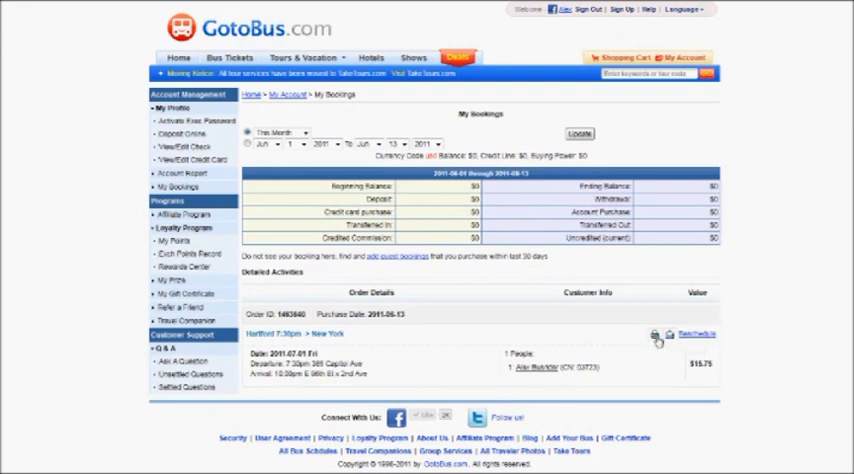
mouse_move(368, 332)
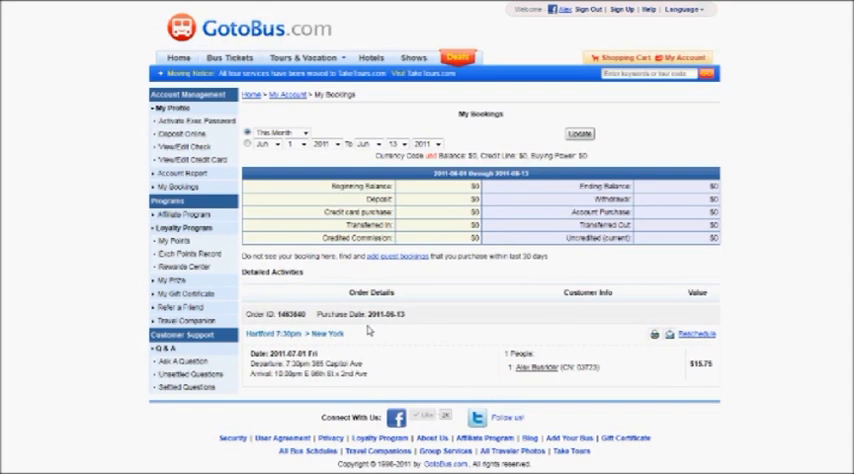